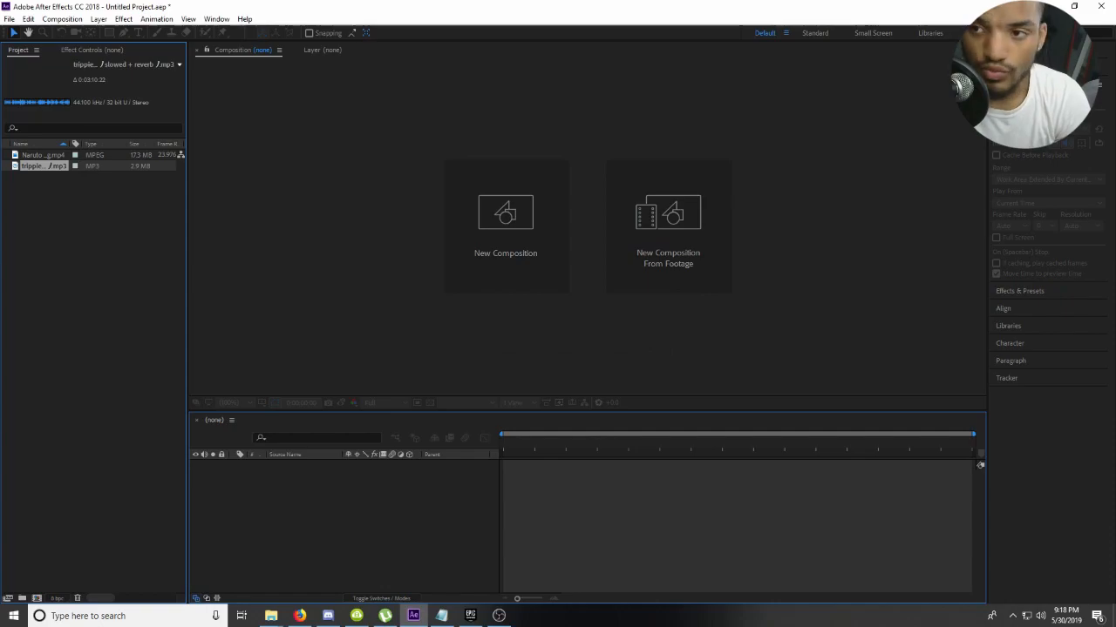
{"action": "mouse_move", "coordinate": [812, 239]}
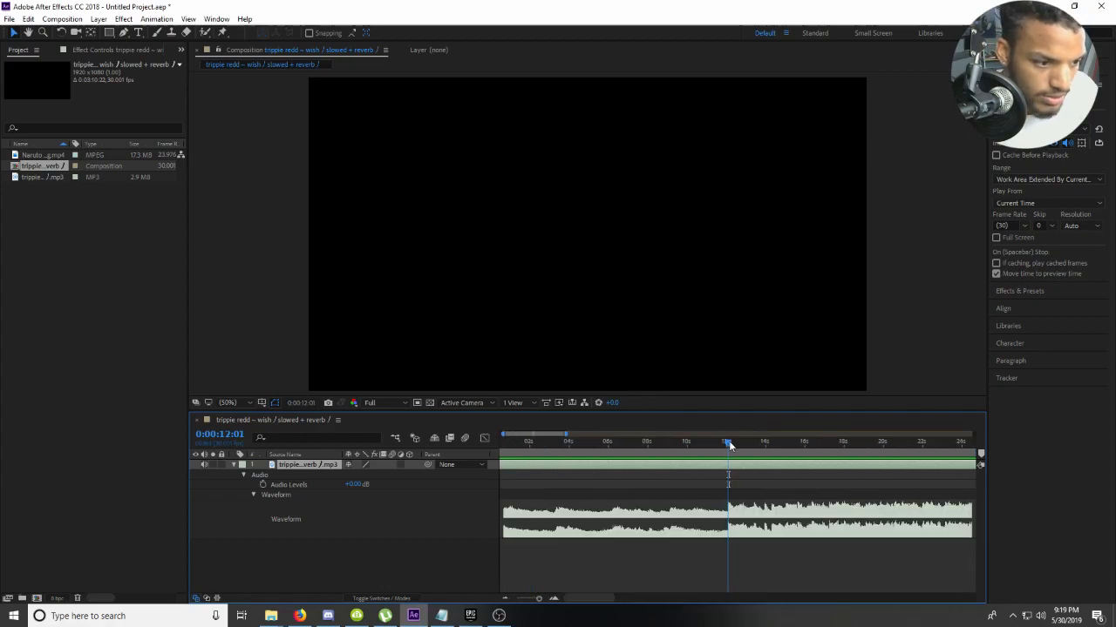
- Scrub partway through the slowed song to check the audio in the new composition
{"action": "left_click", "coordinate": [503, 443]}
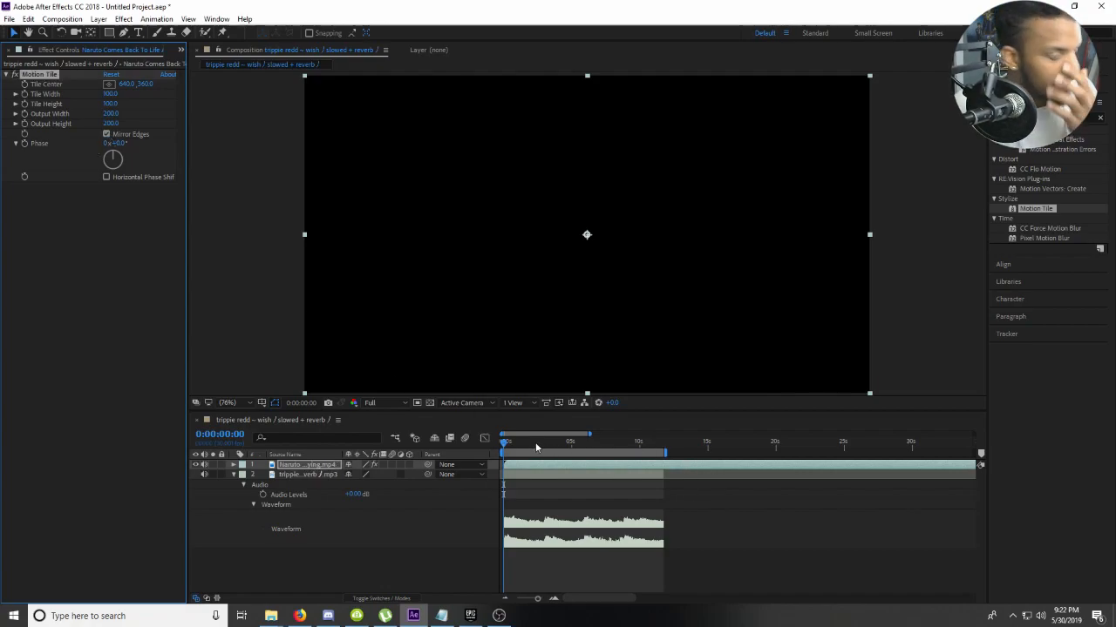
- Preview the Naruto clip with Motion Tile at several moments along the timeline
{"action": "left_click", "coordinate": [509, 444]}
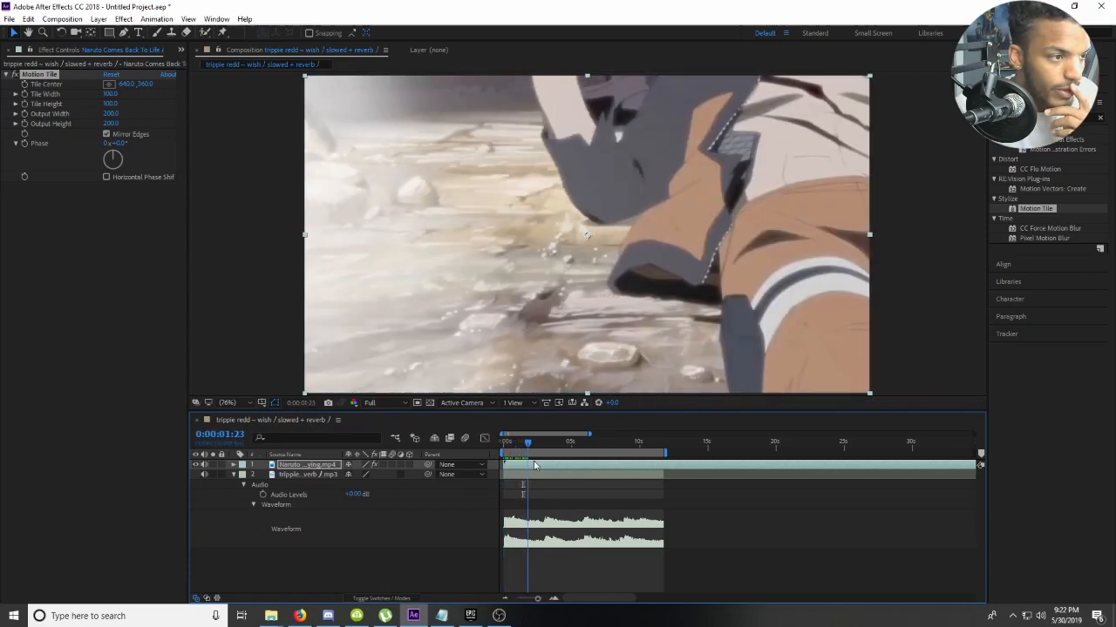
{"action": "left_click", "coordinate": [566, 443]}
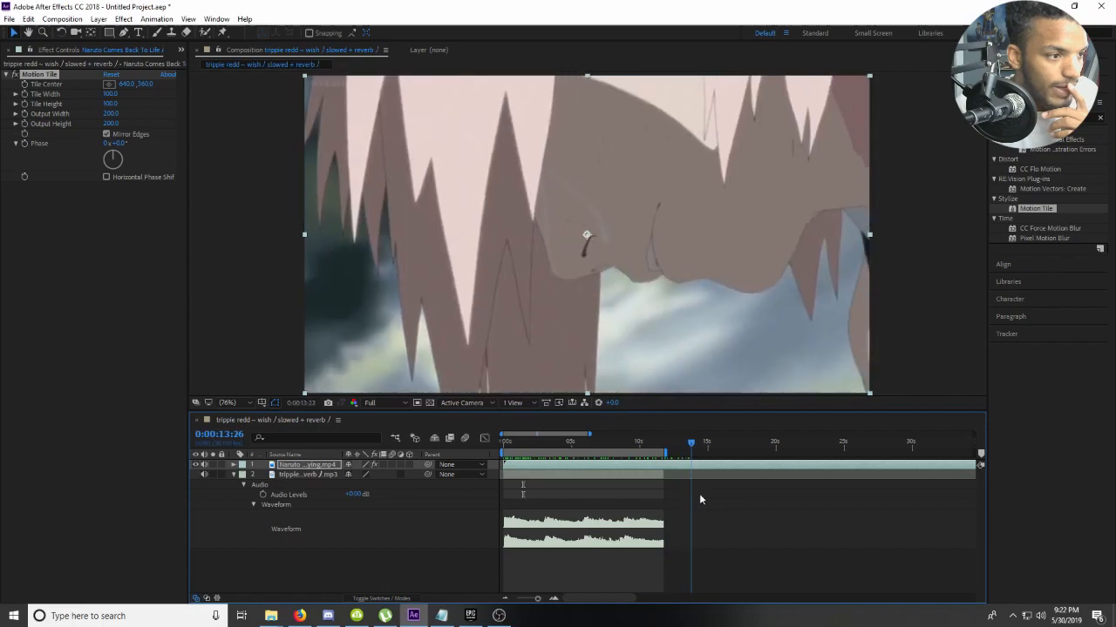
{"action": "left_click", "coordinate": [792, 441]}
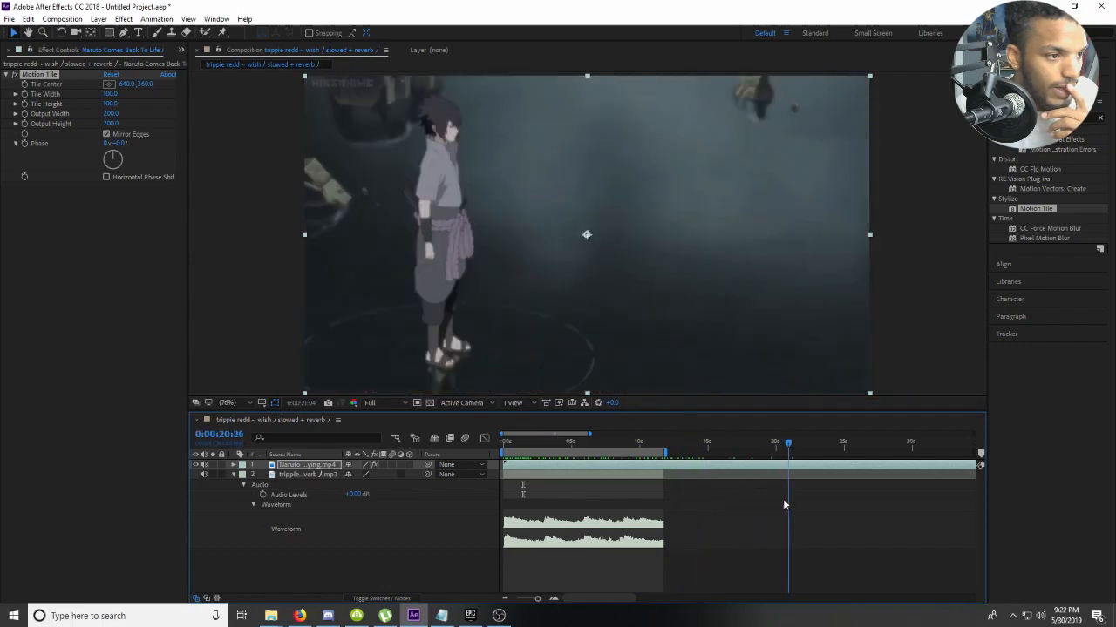
{"action": "left_click", "coordinate": [742, 441]}
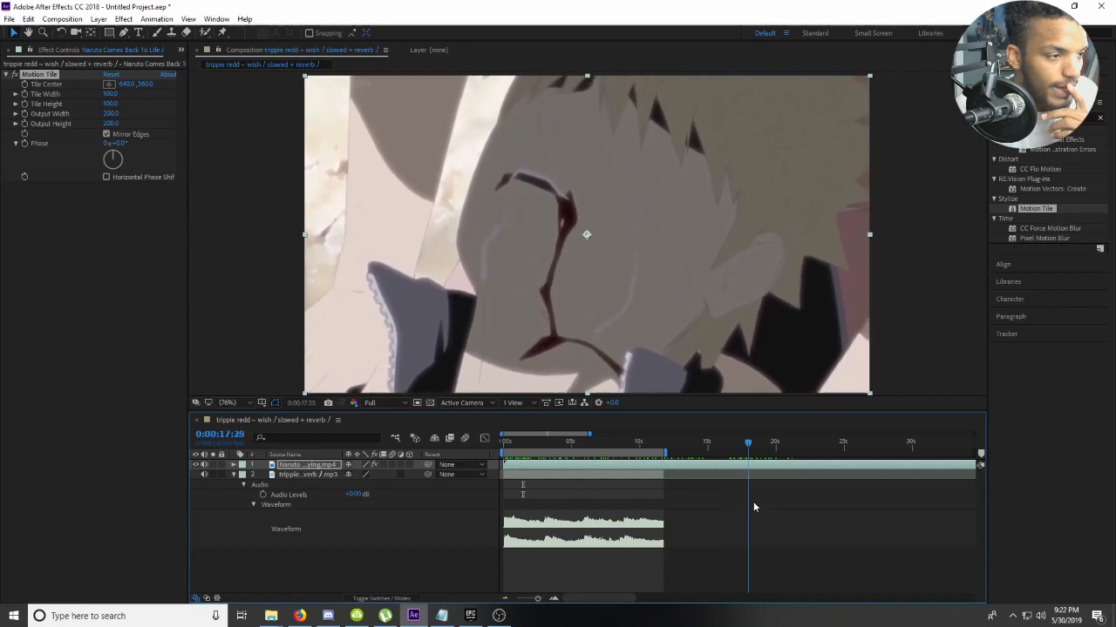
{"action": "left_click", "coordinate": [781, 441]}
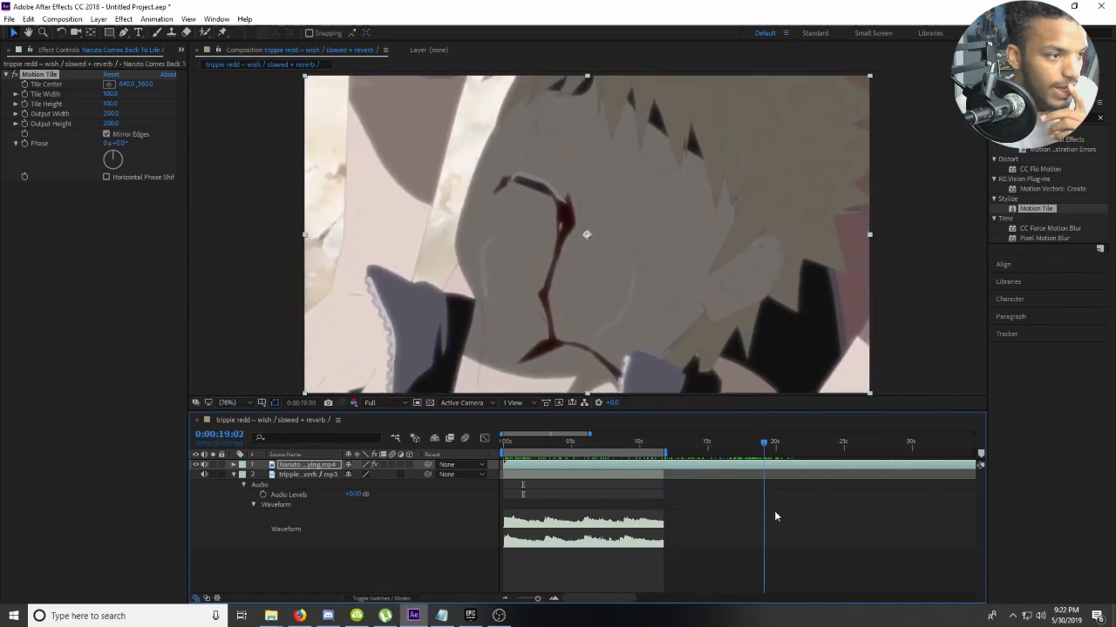
{"action": "left_click", "coordinate": [757, 444]}
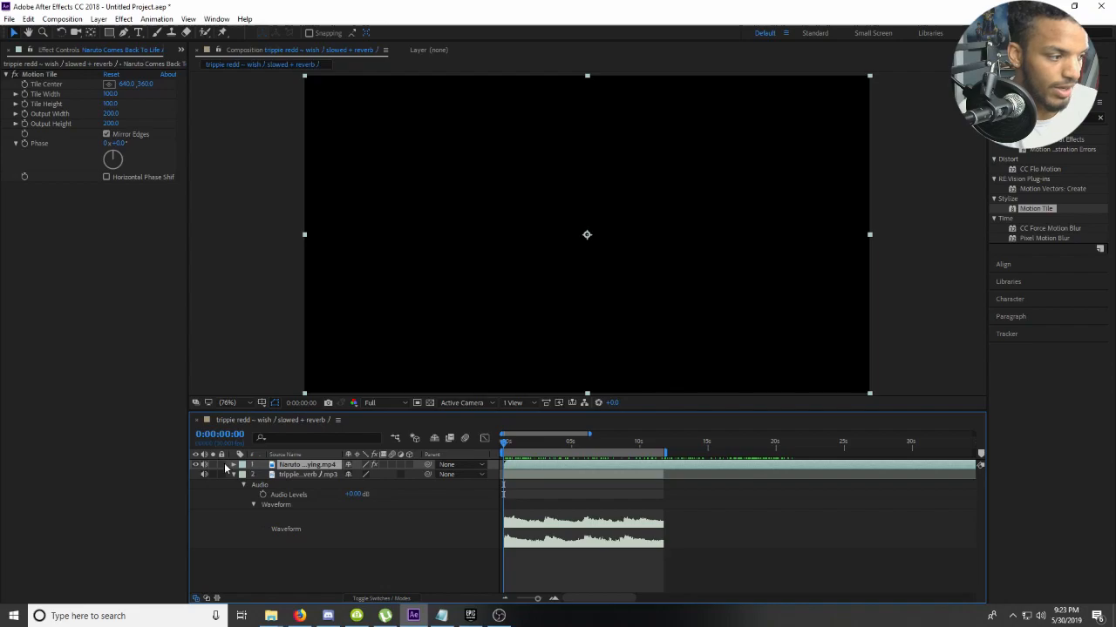
- Add a wiggle expression to the clip layer's Rotation so the shot shakes
{"action": "left_click", "coordinate": [233, 463]}
{"action": "type", "text": "wiggle("}
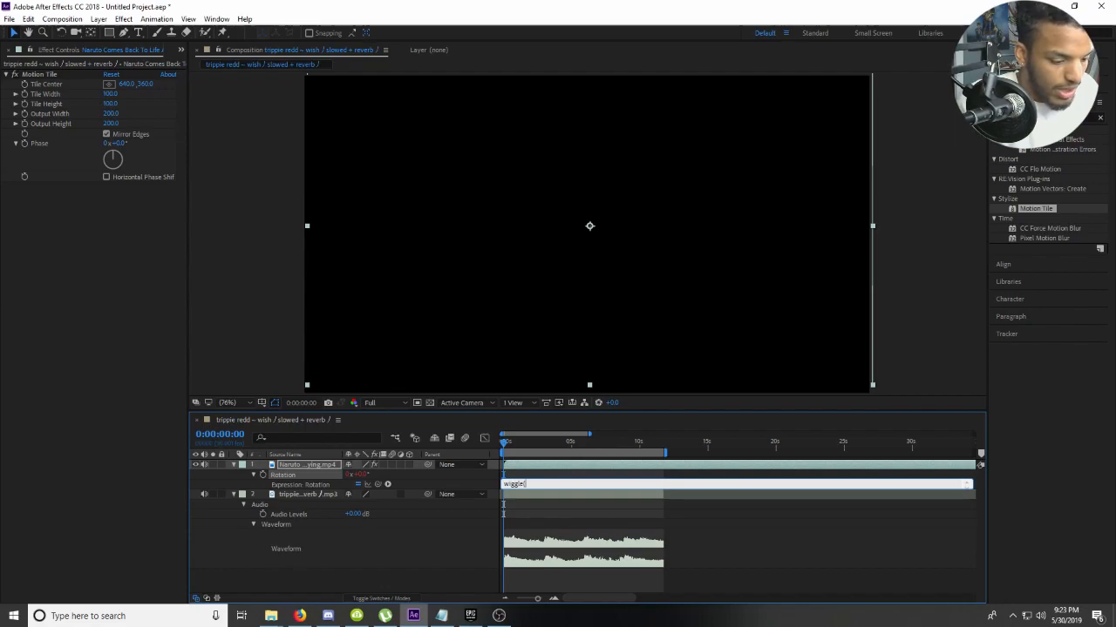
{"action": "type", "text": "U)"}
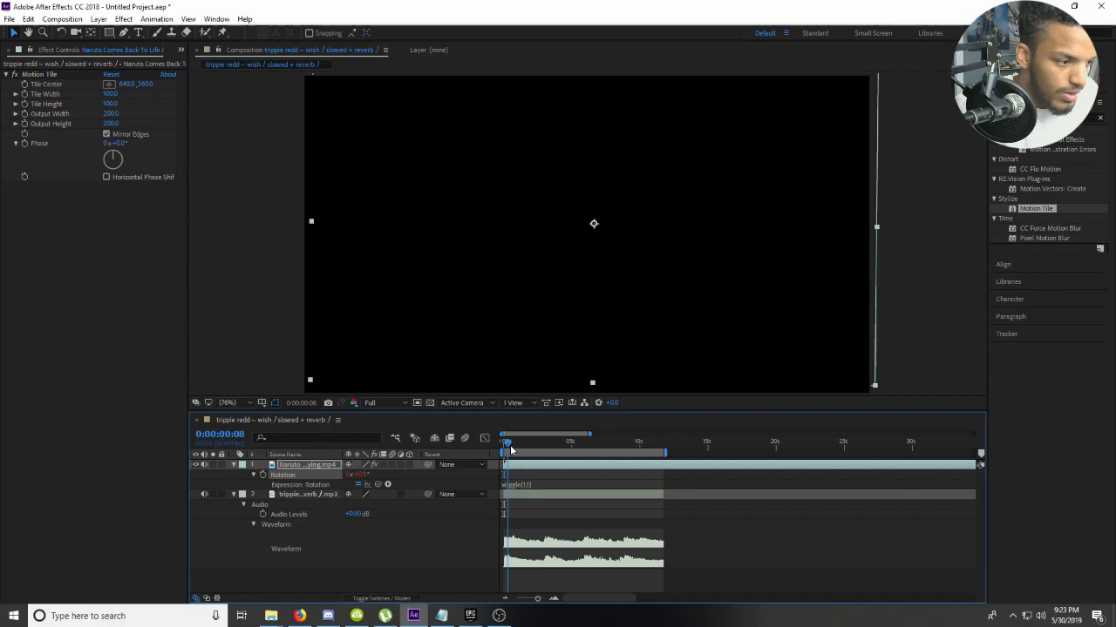
{"action": "left_click", "coordinate": [234, 463]}
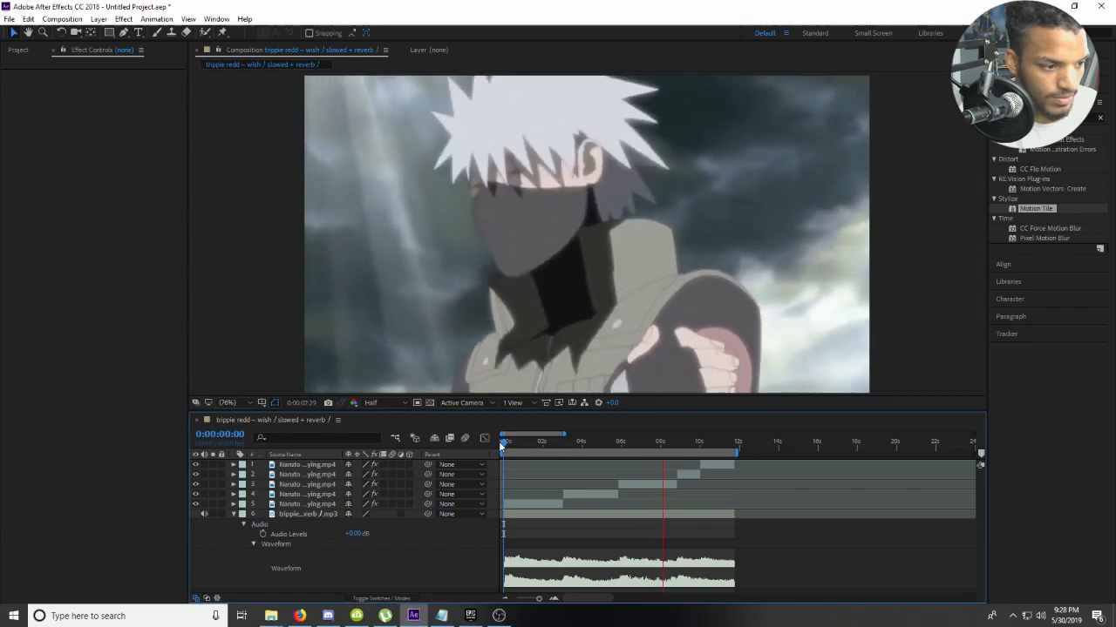
- Preview the stacked Naruto clips from the start and check the early and late shots
{"action": "left_click", "coordinate": [704, 453]}
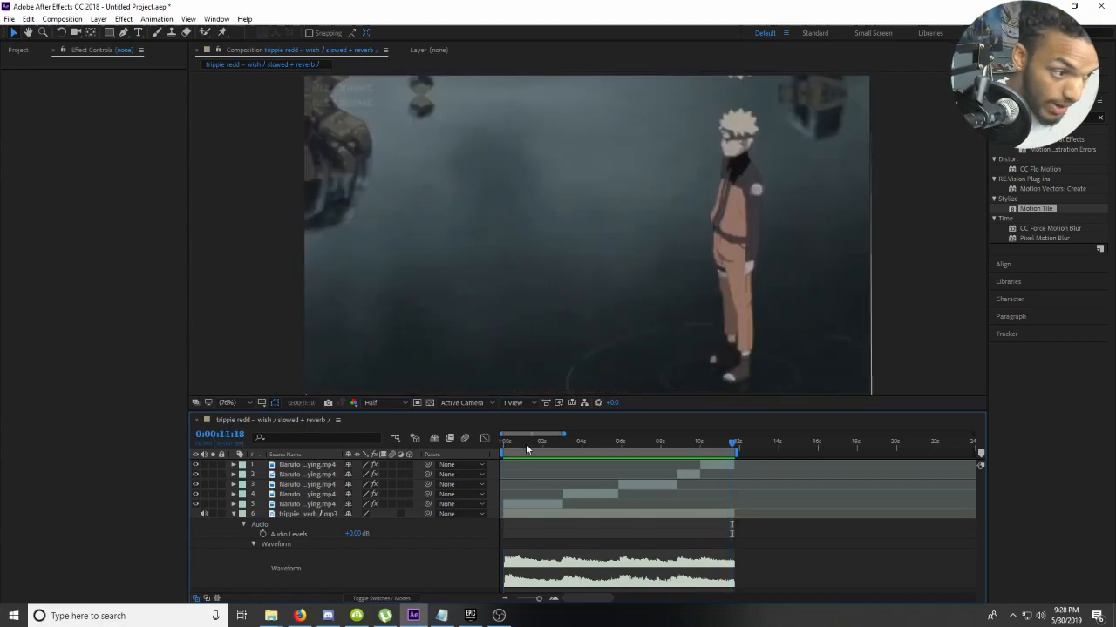
{"action": "left_click", "coordinate": [516, 443]}
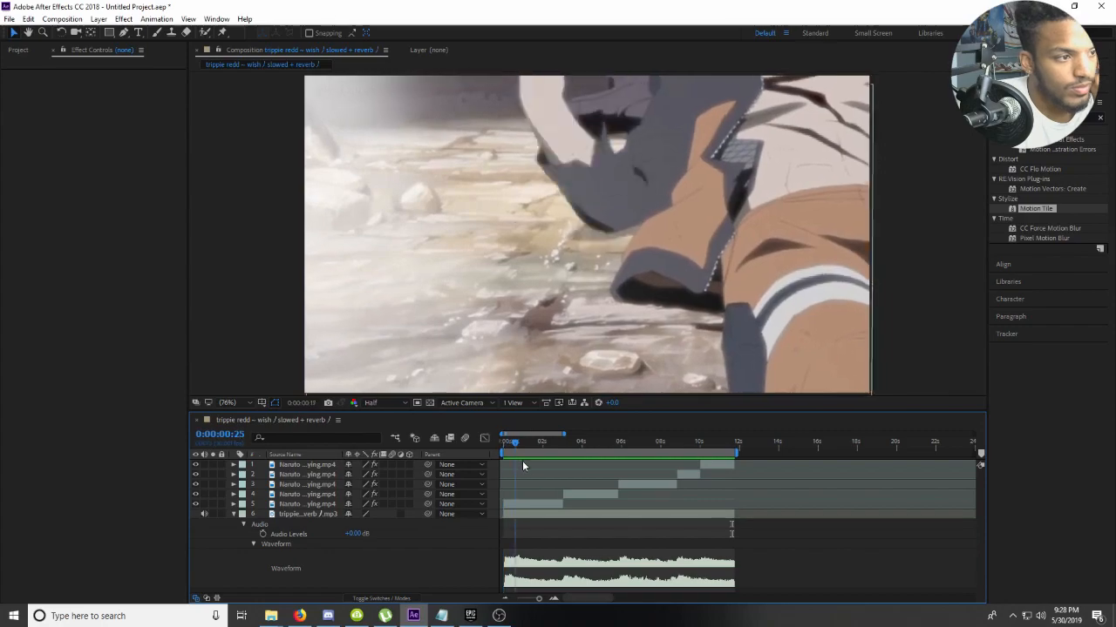
{"action": "left_click", "coordinate": [561, 439]}
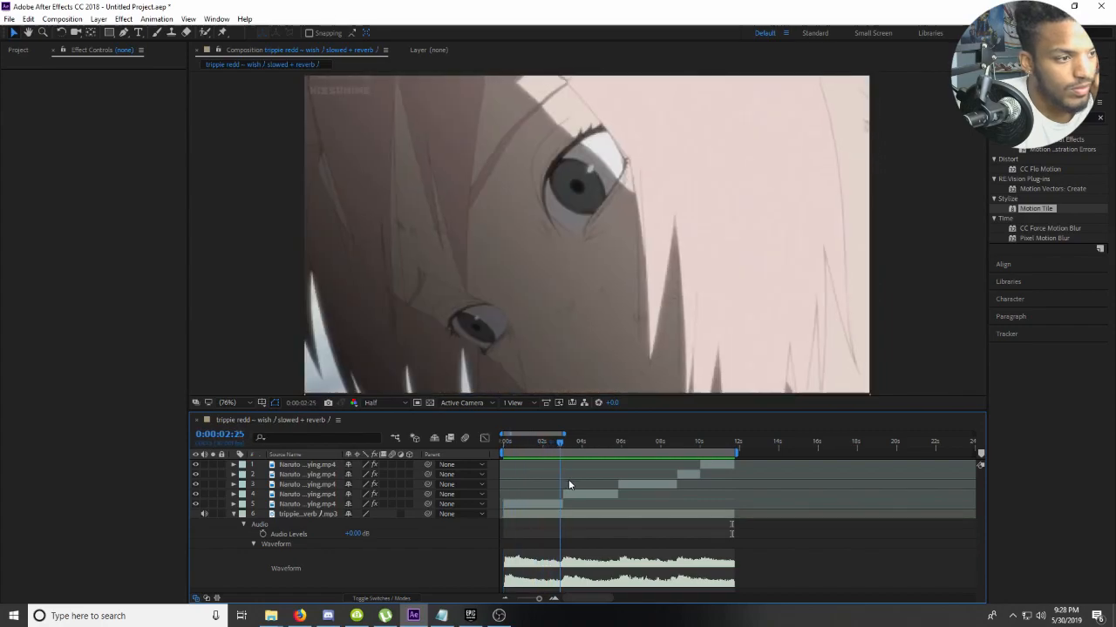
{"action": "left_click", "coordinate": [629, 443]}
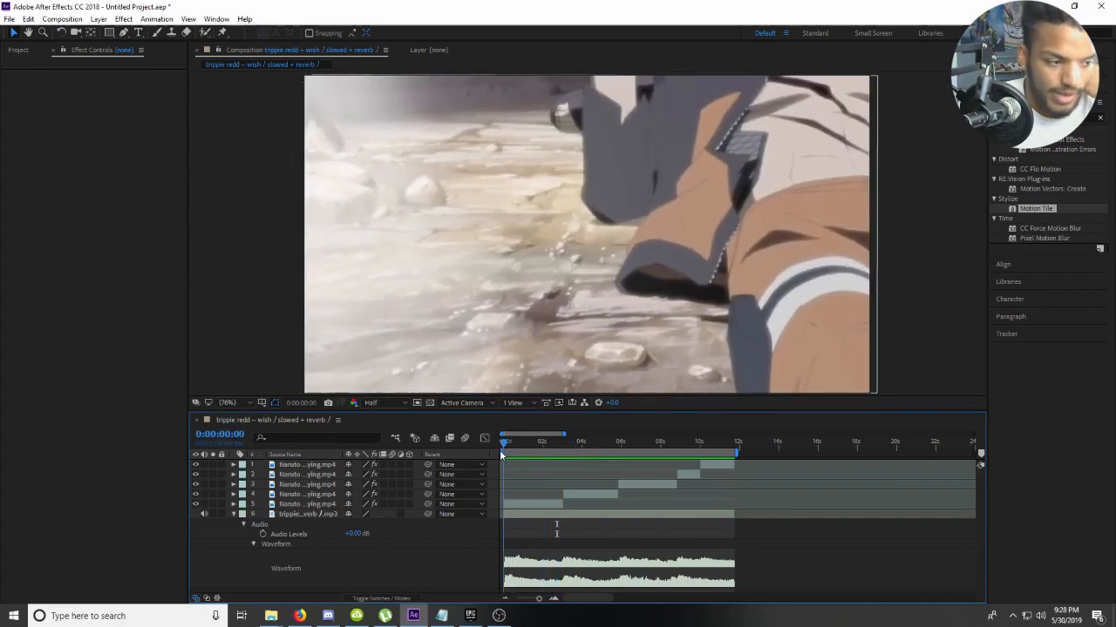
- Step through the next shots in the sequence to review the Twixtor and Motion Tile result
{"action": "left_click", "coordinate": [556, 442]}
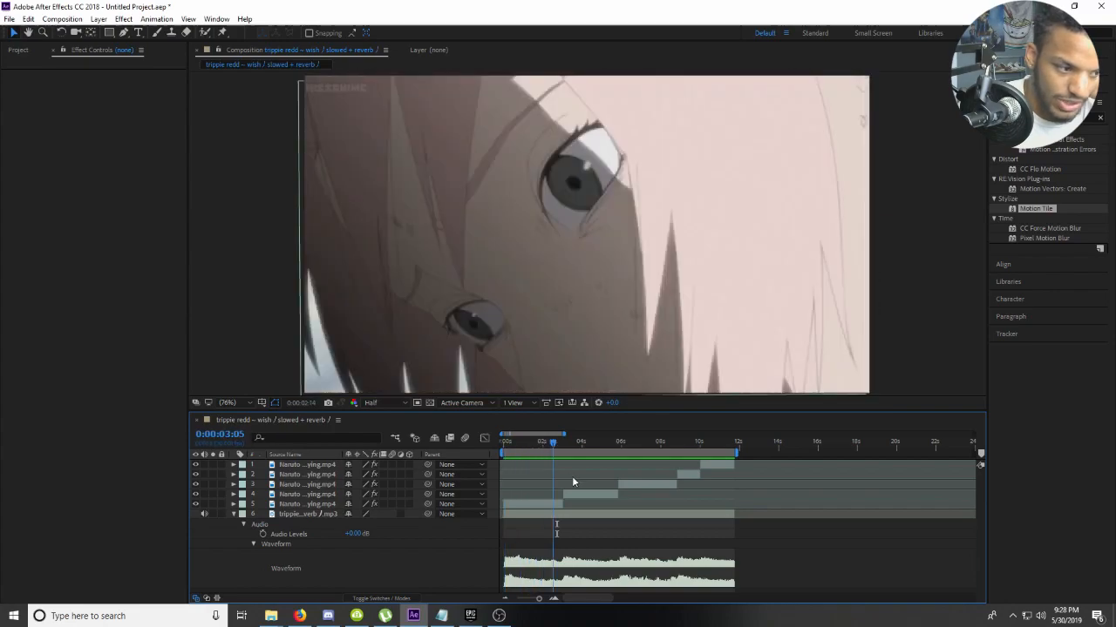
{"action": "left_click", "coordinate": [662, 453]}
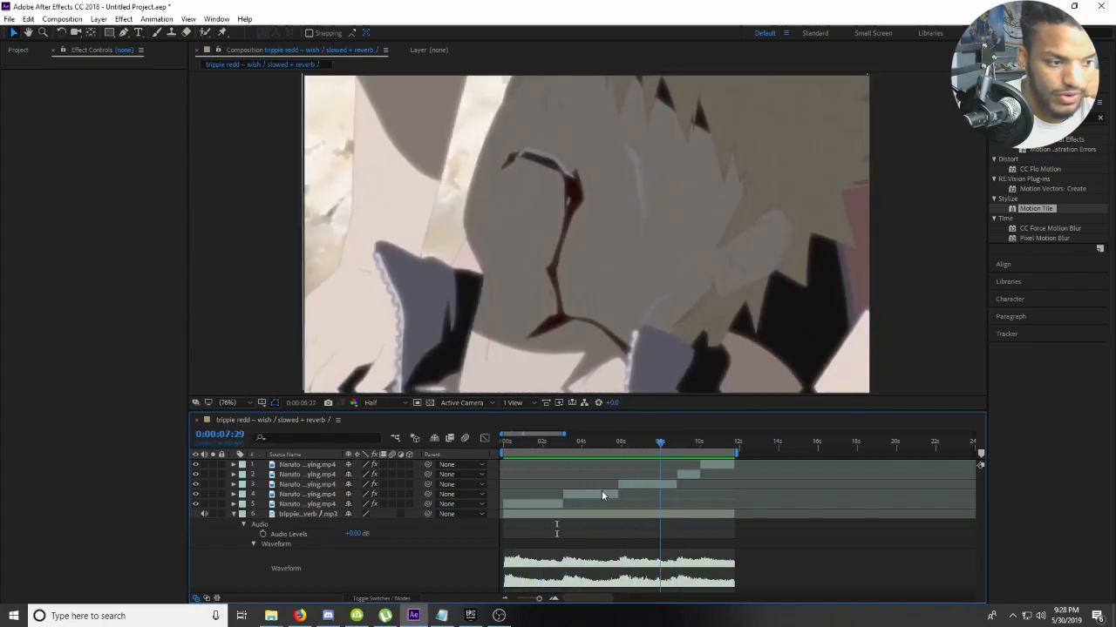
{"action": "left_click", "coordinate": [704, 443]}
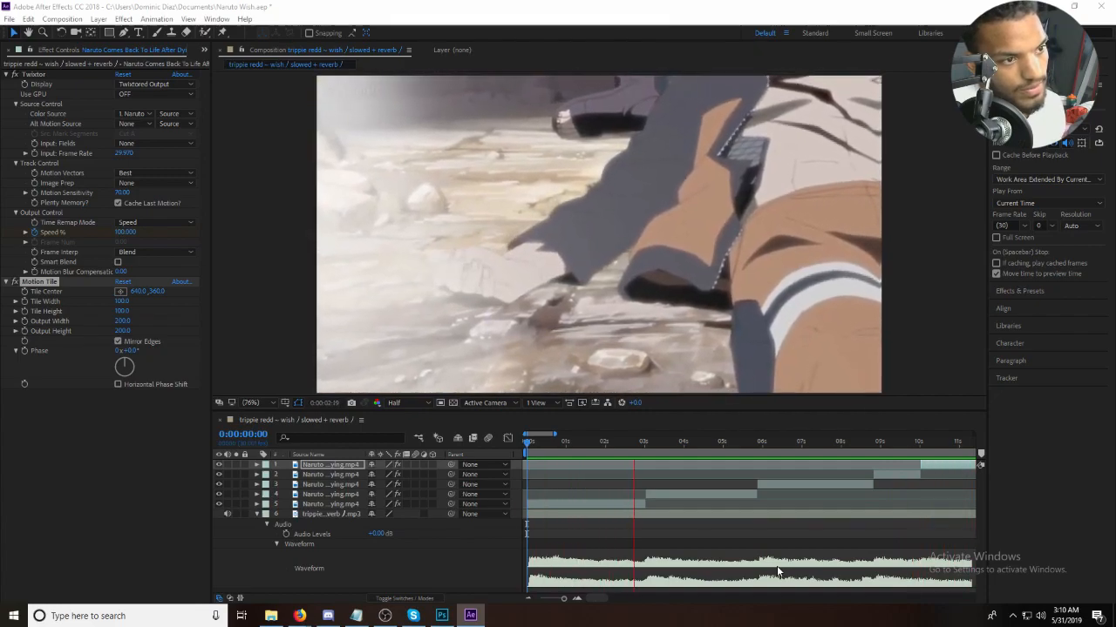
- Set Scale keyframes on the Naruto clip layers so each shot zooms over time
{"action": "left_click", "coordinate": [722, 455]}
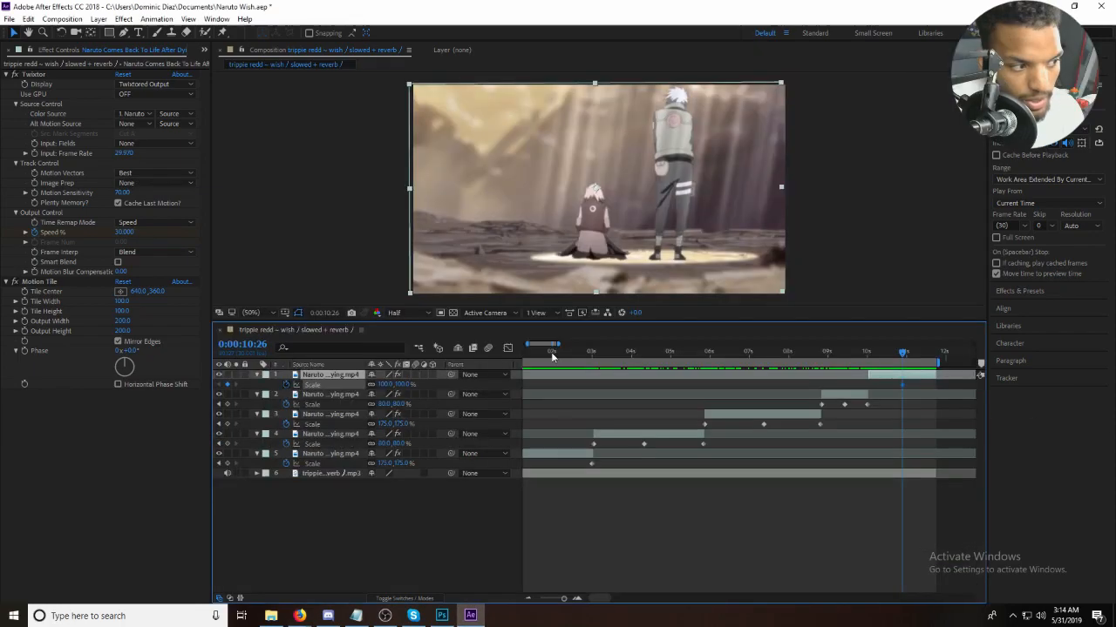
{"action": "left_click", "coordinate": [868, 370]}
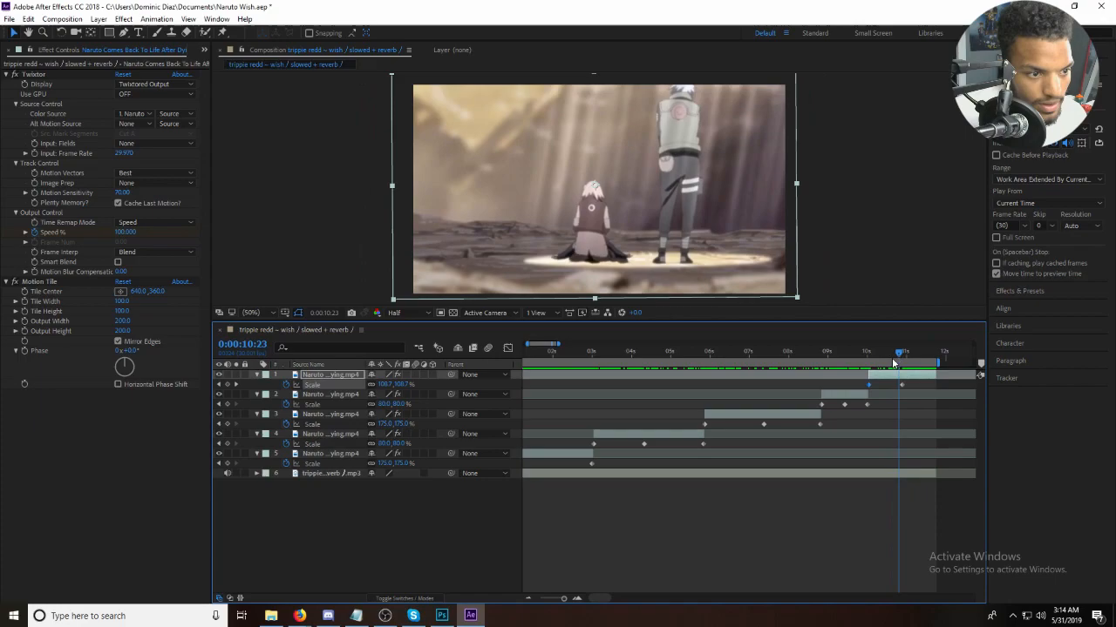
{"action": "left_click", "coordinate": [871, 351]}
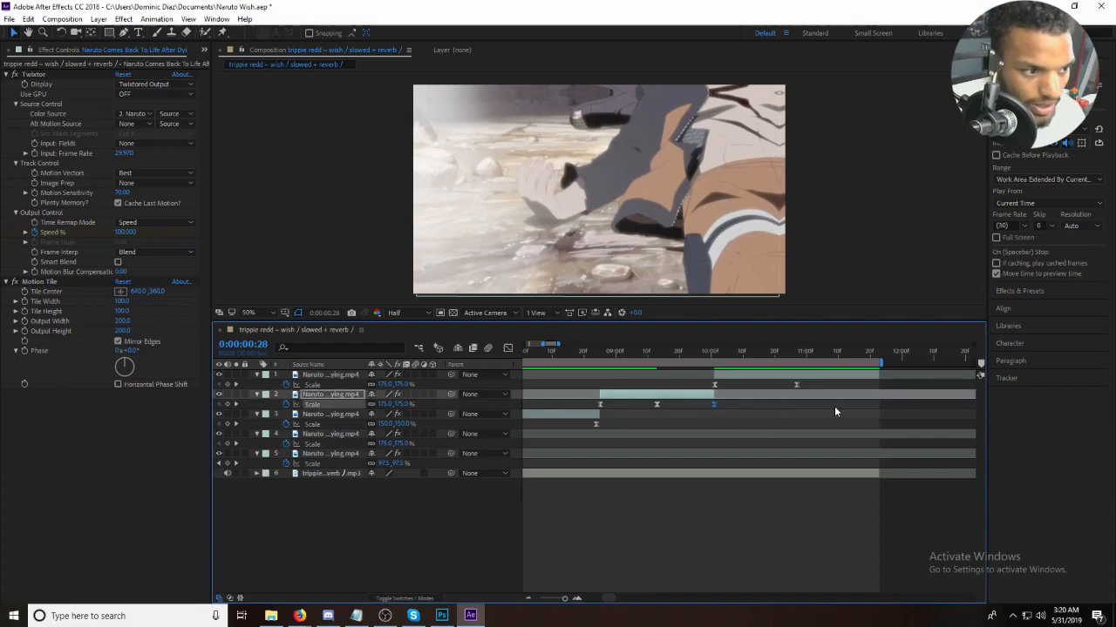
- Adjust the Scale keyframes on the eye close-up shot to refine its zoom
{"action": "left_click", "coordinate": [600, 350]}
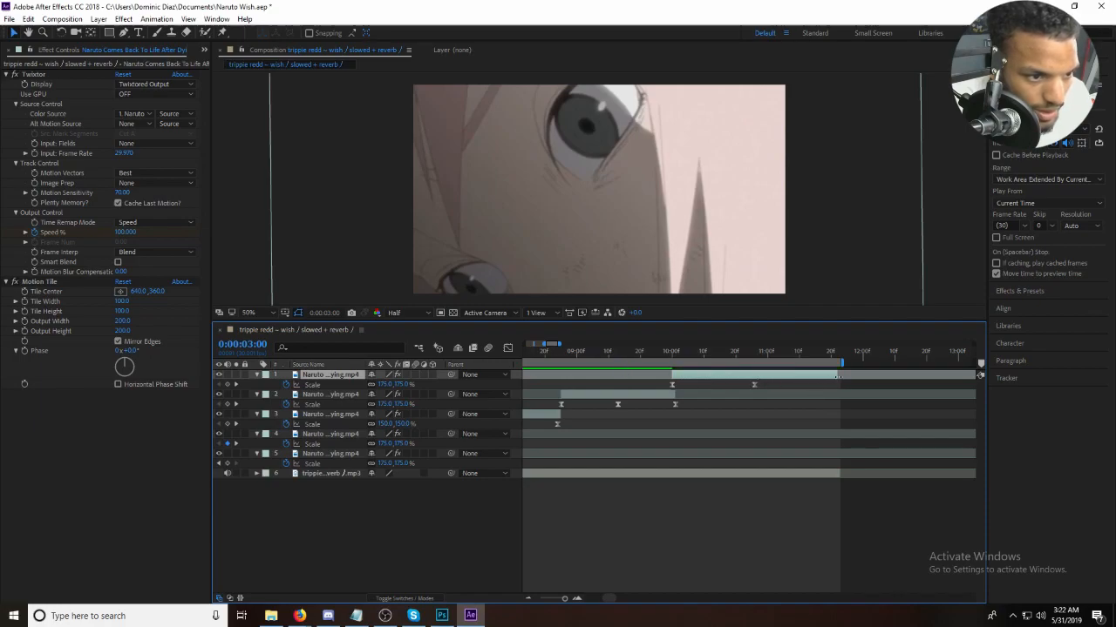
{"action": "left_click", "coordinate": [652, 364]}
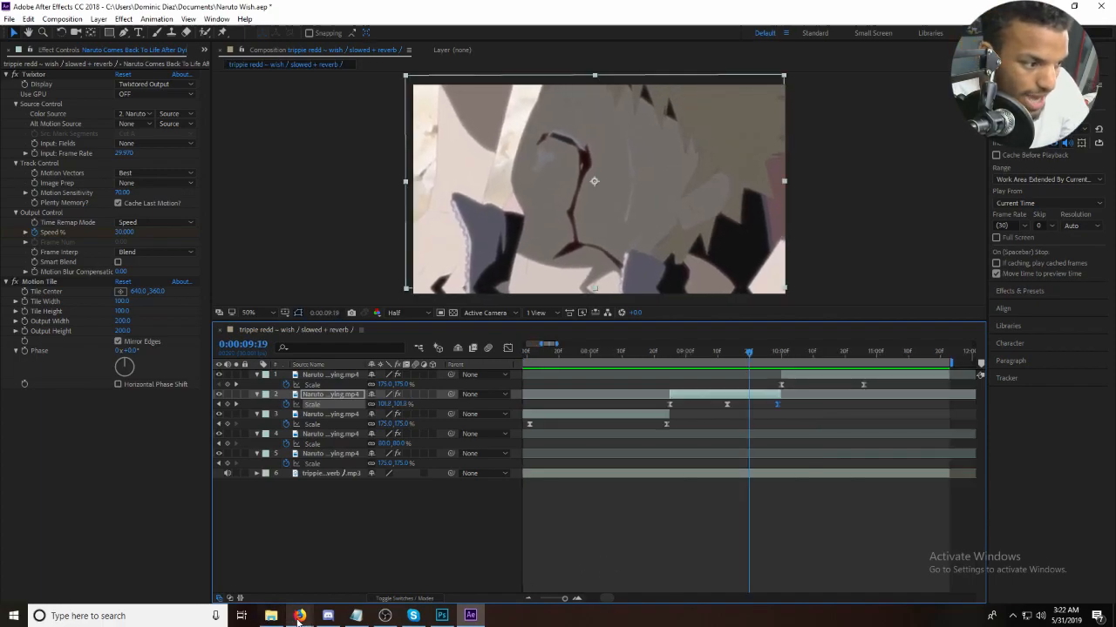
- Add Position keyframes to the Kakashi shot so it moves along a motion path
{"action": "left_click", "coordinate": [302, 617]}
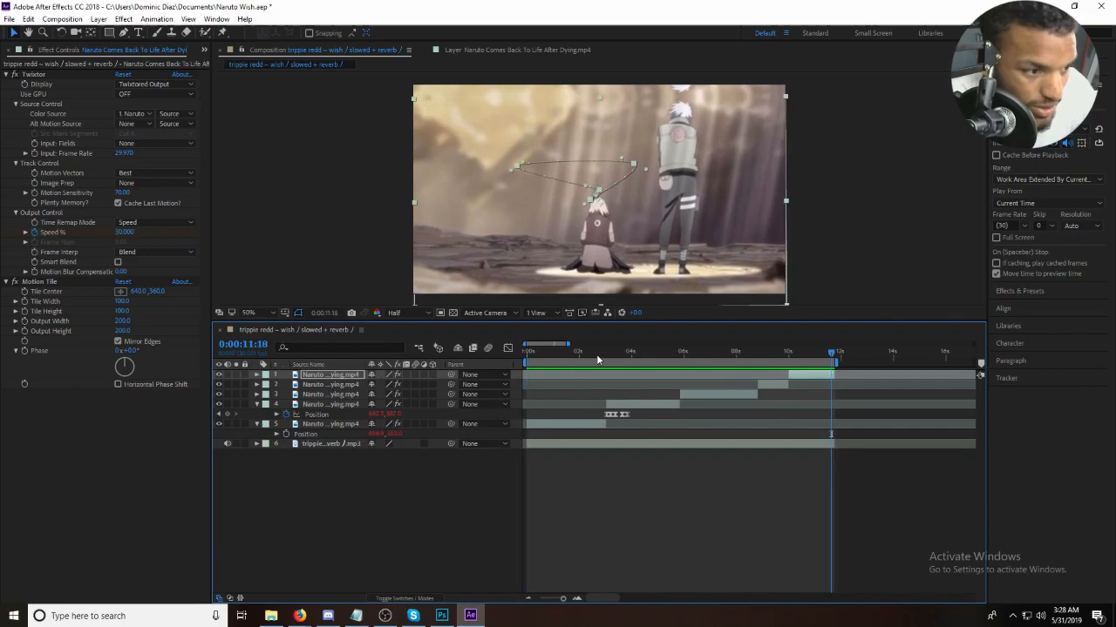
- Set close Position keyframes on the eye close-up and other clips for a shake
{"action": "left_click", "coordinate": [605, 352]}
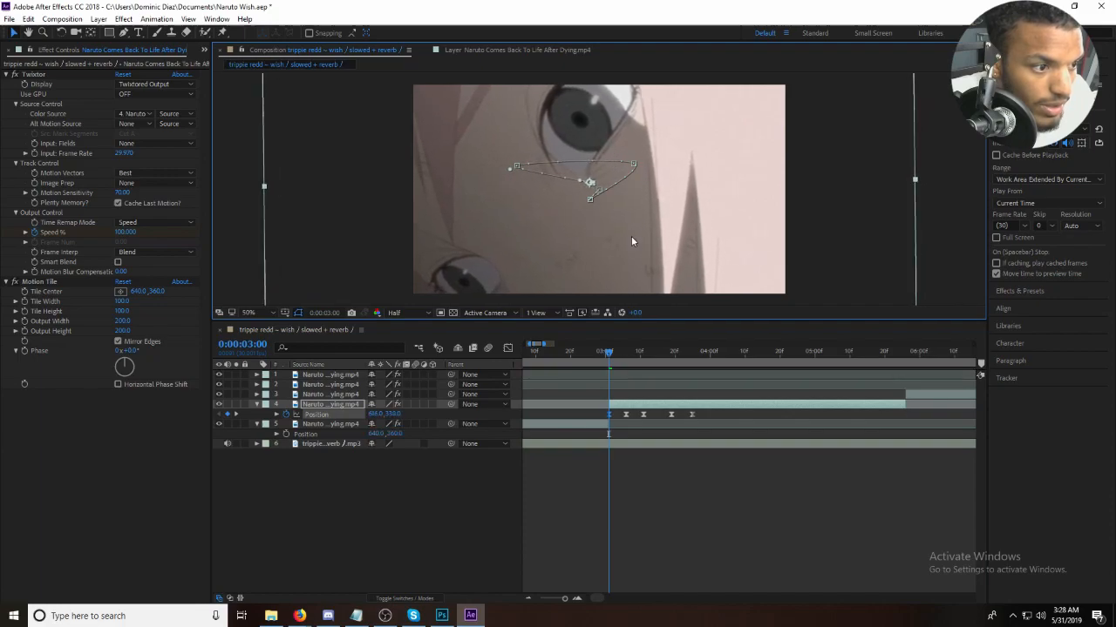
{"action": "left_click", "coordinate": [618, 349]}
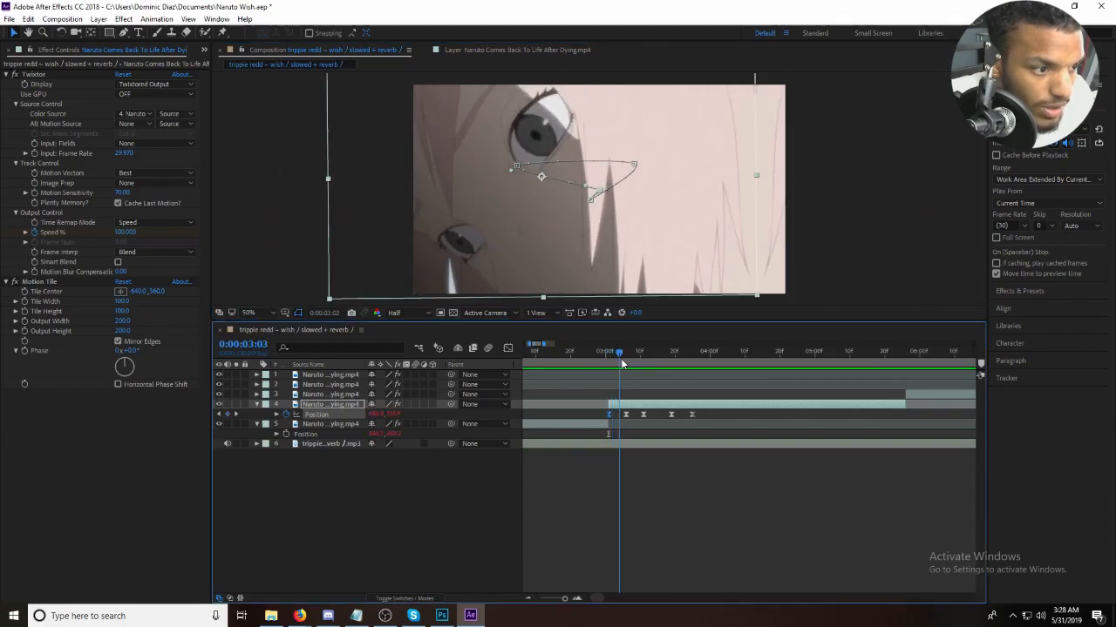
{"action": "left_click", "coordinate": [621, 370]}
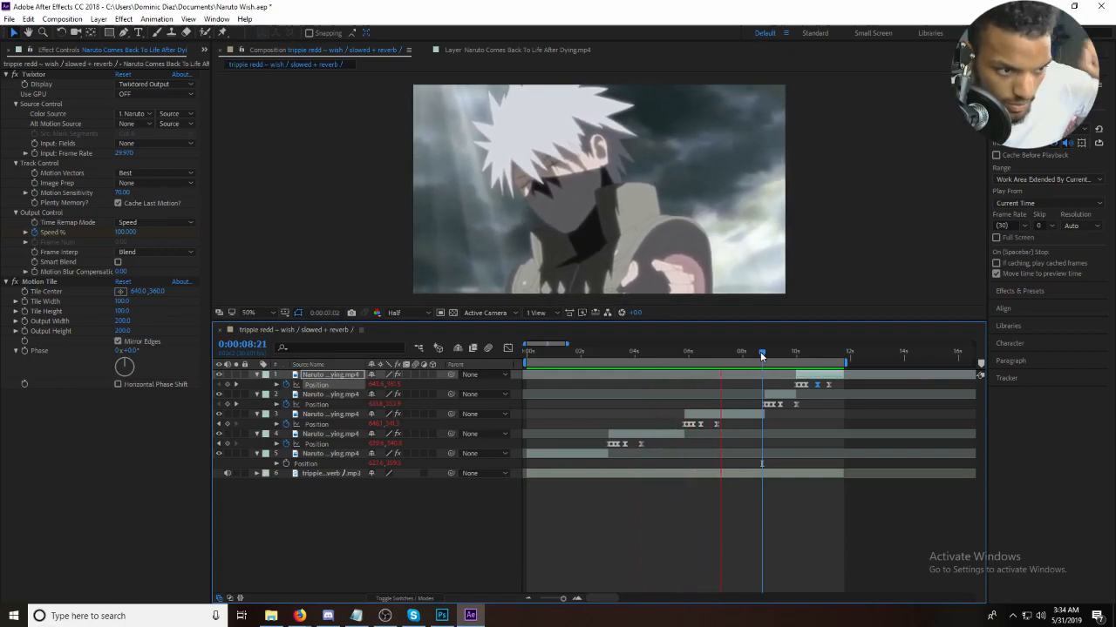
- Apply Twixtor and Motion Tile with Mirror Edges to the Naruto clip, then return to the opening shot
{"action": "left_click", "coordinate": [762, 352]}
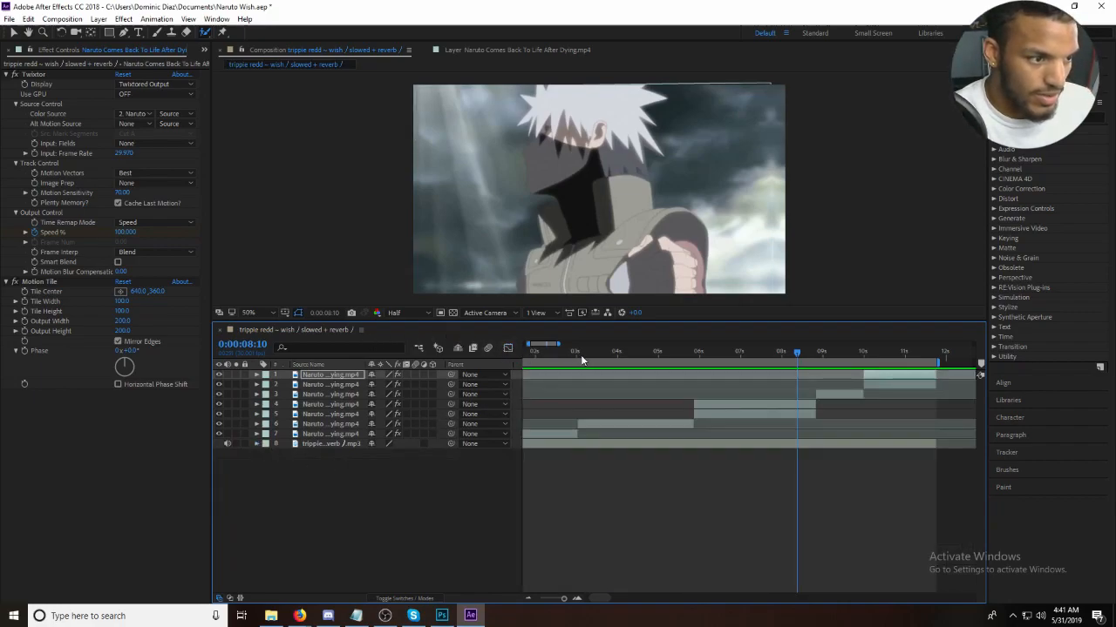
{"action": "left_click", "coordinate": [528, 349]}
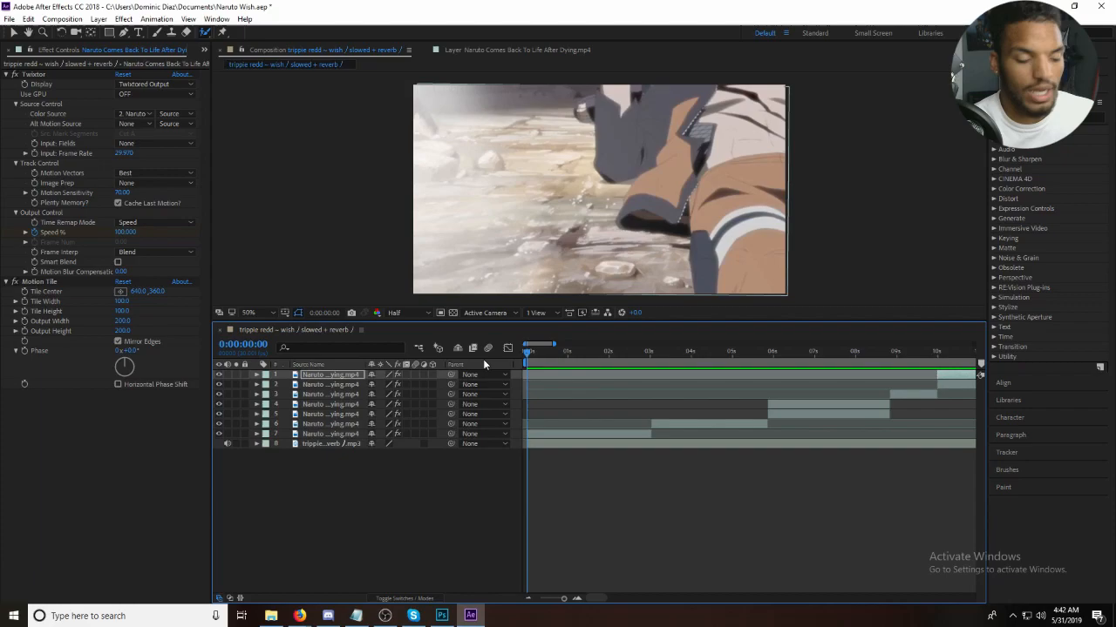
{"action": "left_click", "coordinate": [570, 352]}
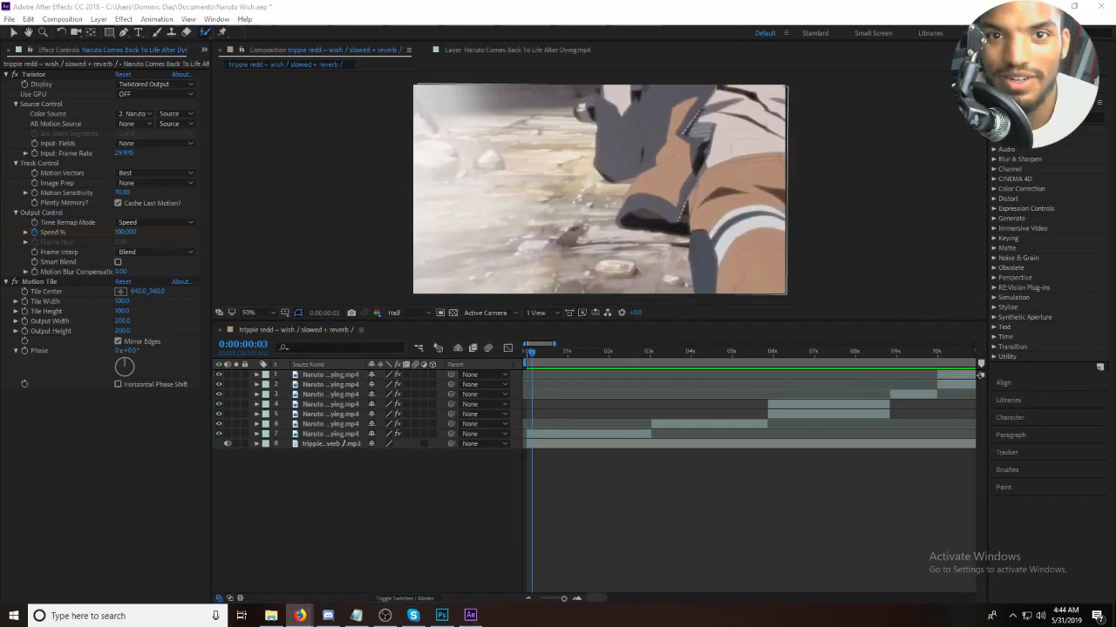
{"action": "left_click", "coordinate": [526, 352]}
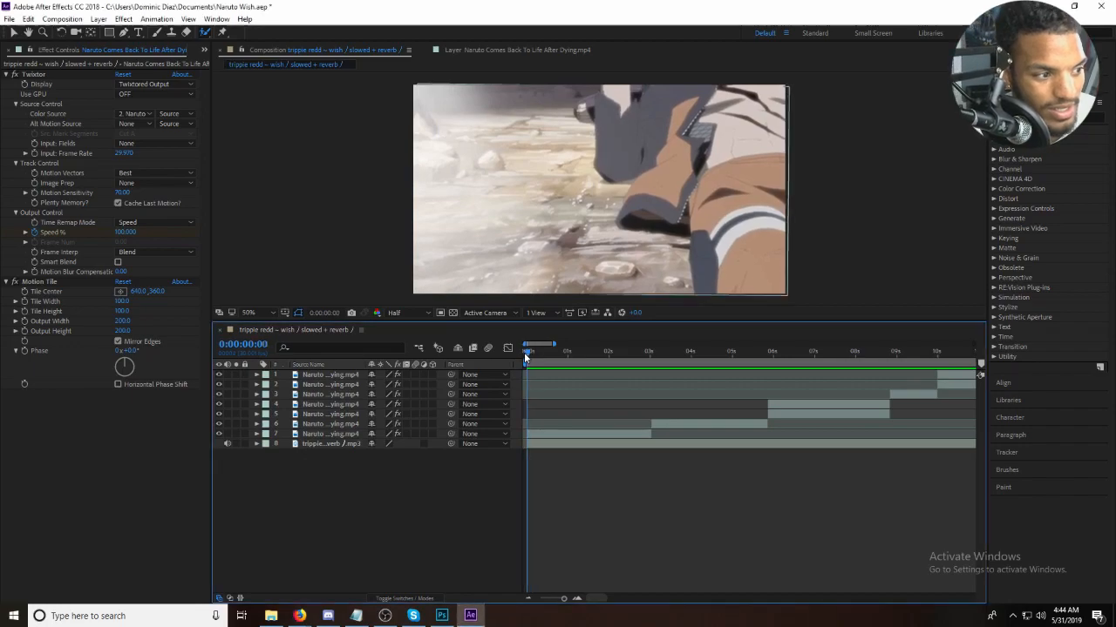
{"action": "mouse_move", "coordinate": [665, 505]}
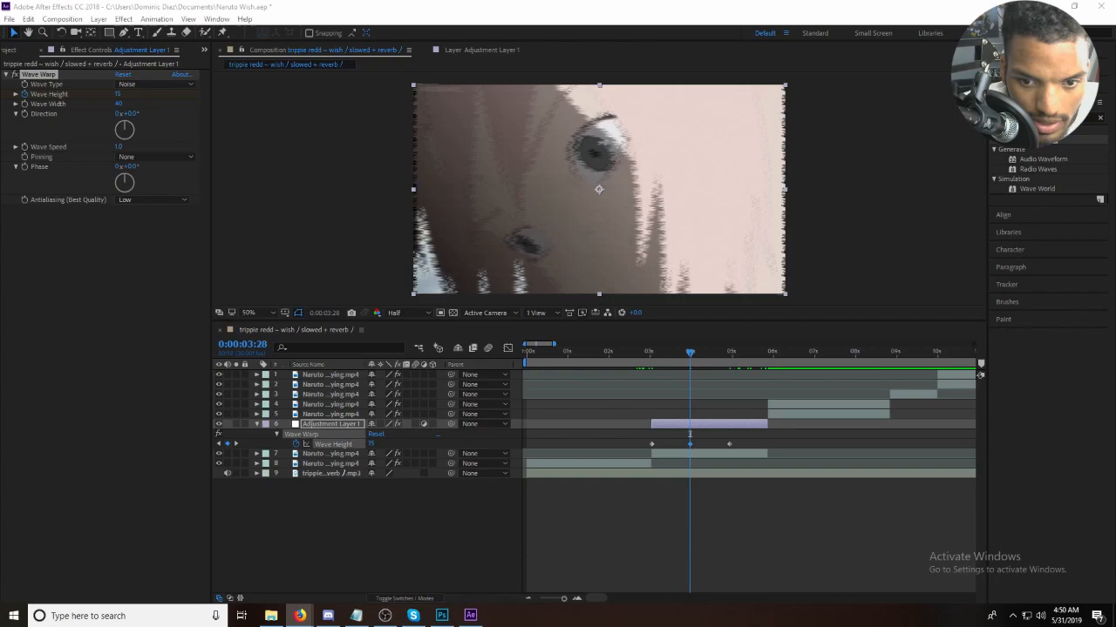
{"action": "mouse_move", "coordinate": [481, 146]}
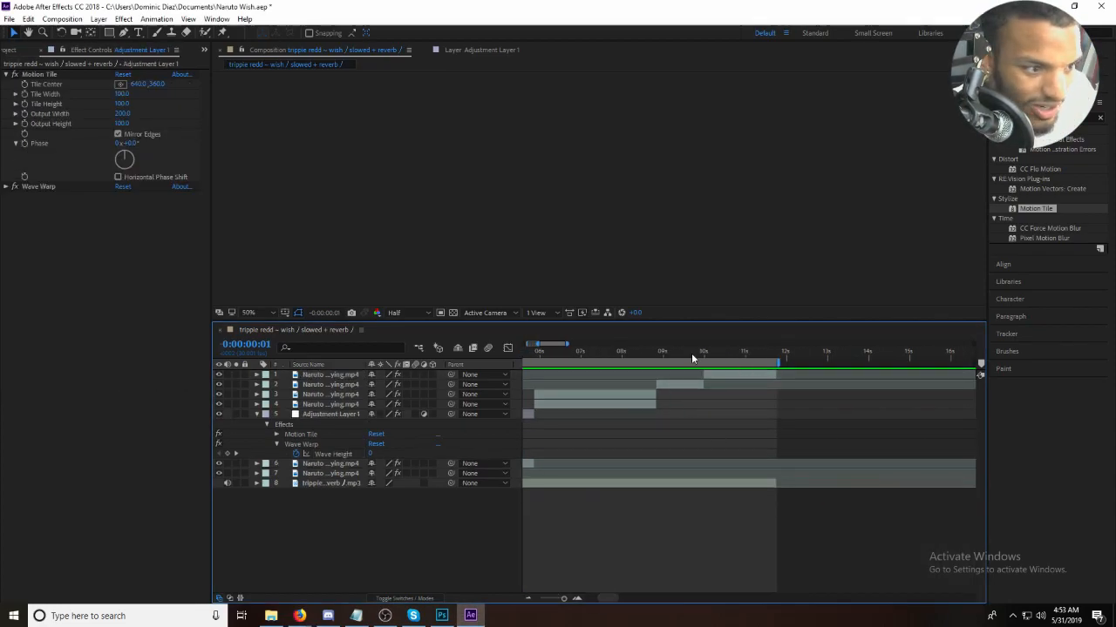
- Keyframe Wave Height on the adjustment layer's Wave Warp and add Motion Tile to it
{"action": "left_click", "coordinate": [542, 352]}
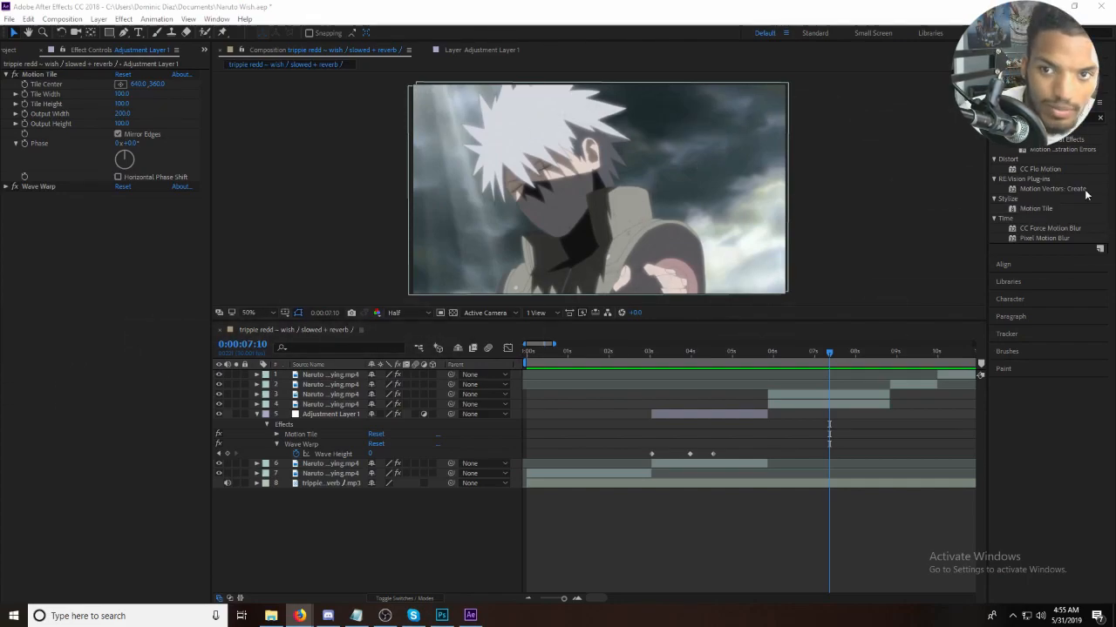
{"action": "left_click", "coordinate": [14, 49]}
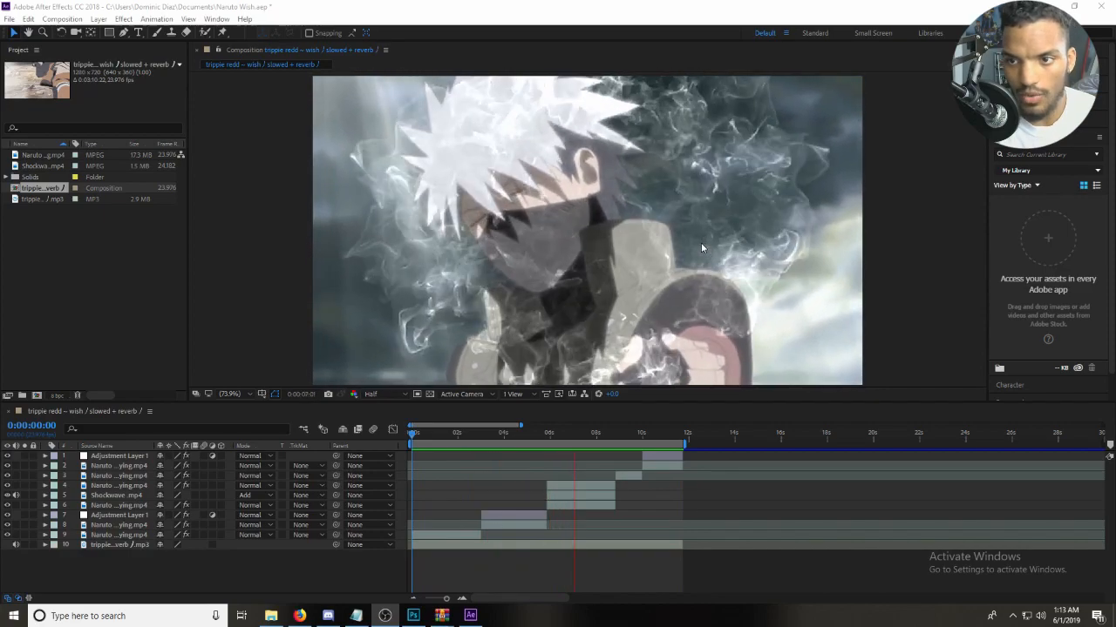
- Place Shockwave.mp4 above the clips and blend it in Add mode over Kakashi
{"action": "left_click", "coordinate": [624, 443]}
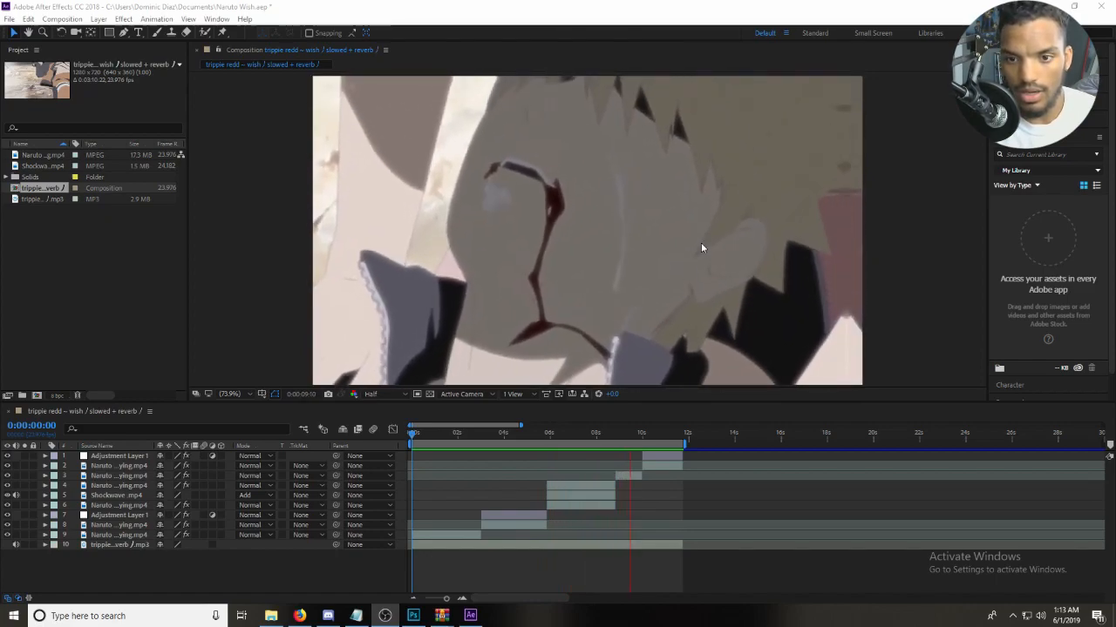
{"action": "left_click", "coordinate": [676, 464]}
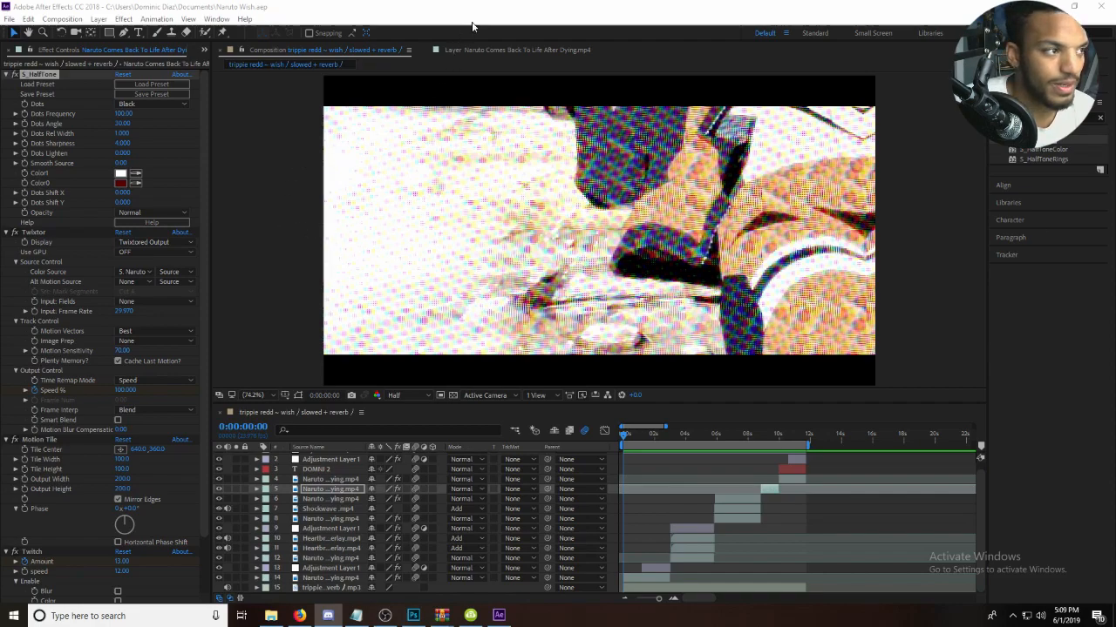
{"action": "mouse_move", "coordinate": [530, 7]}
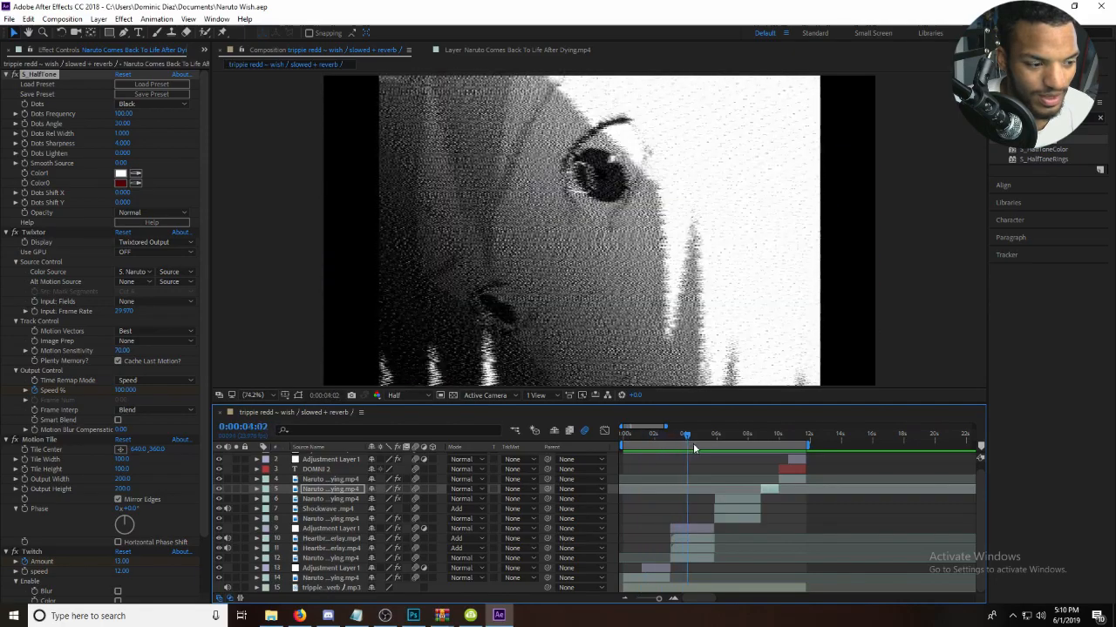
- Apply CC_HalfToneColor with black-and-white dots, adjusting Dots Frequency and Angle
{"action": "left_click", "coordinate": [746, 434]}
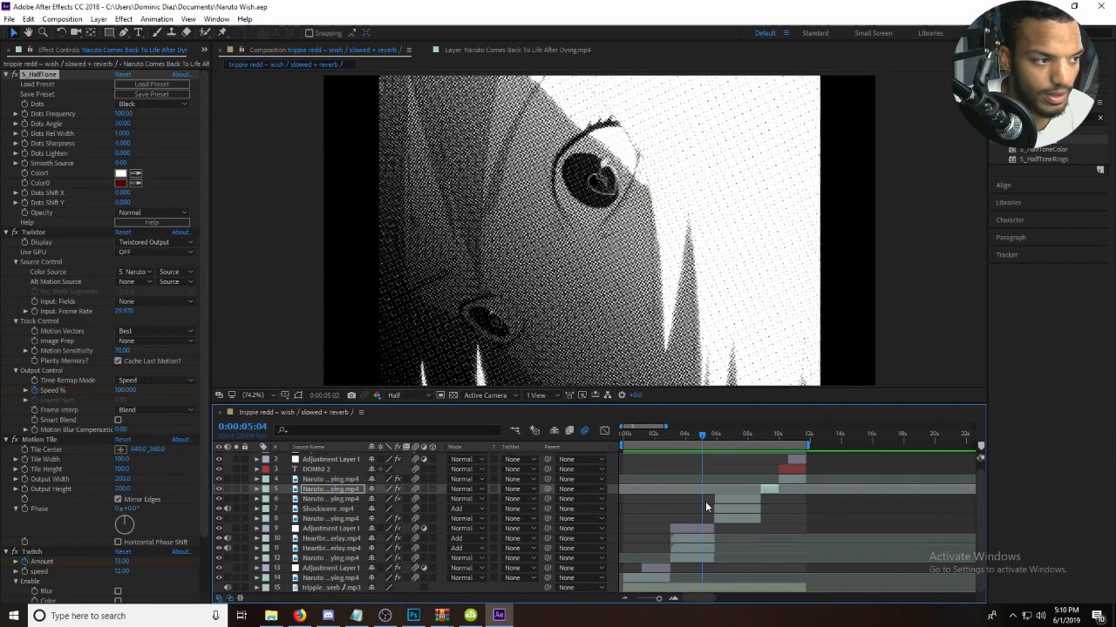
{"action": "left_click", "coordinate": [746, 446]}
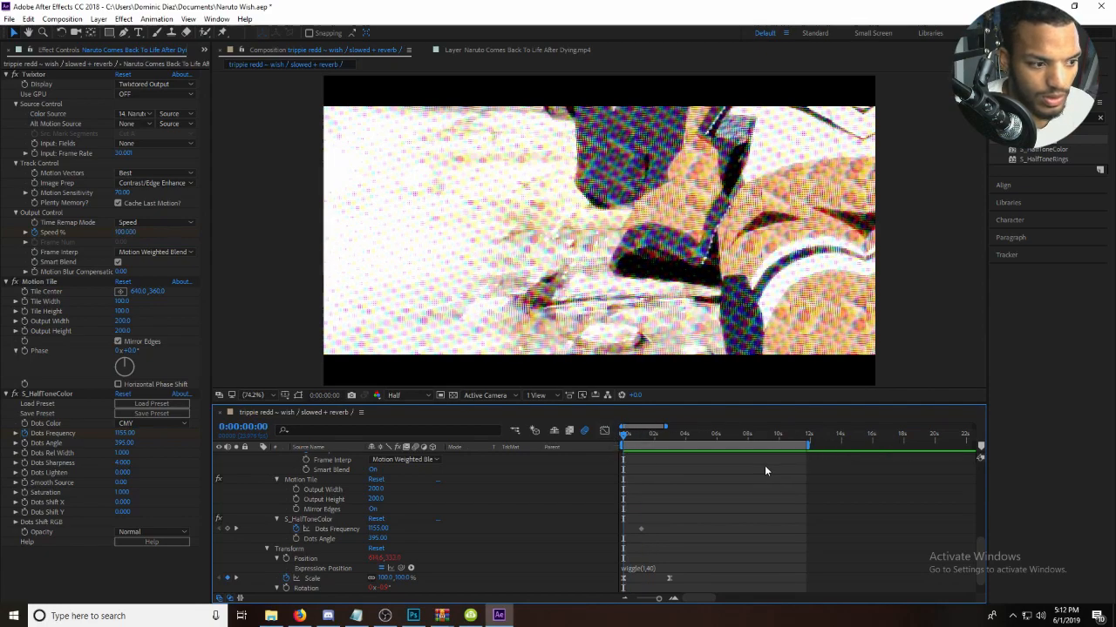
{"action": "mouse_move", "coordinate": [864, 485]}
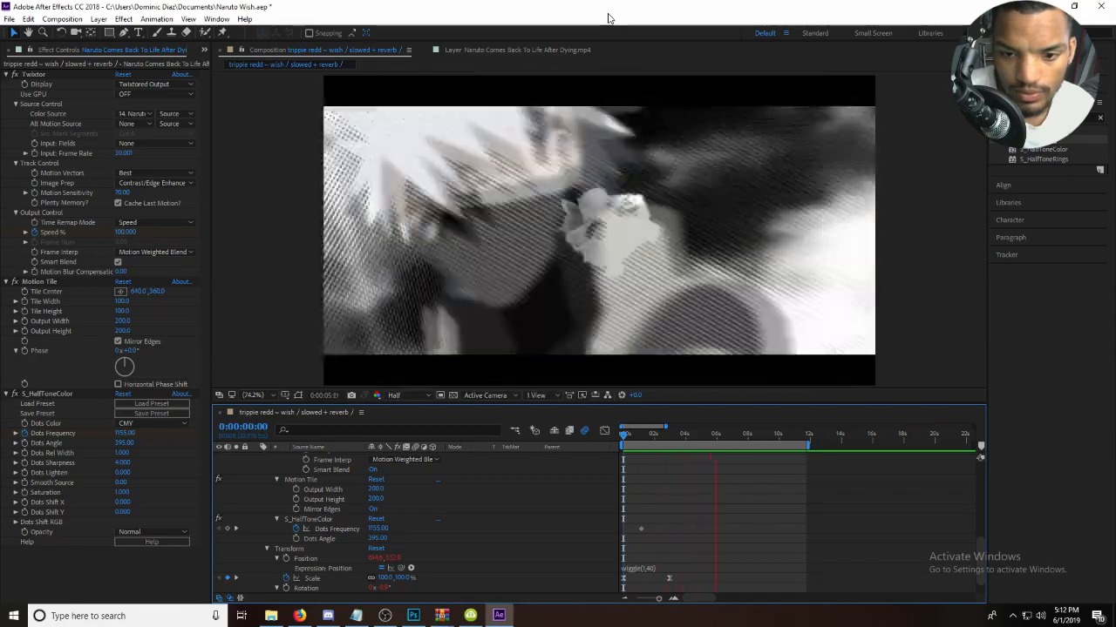
- Add a wiggle expression to the halftone clip's Position and keyframe its Scale
{"action": "left_click", "coordinate": [746, 432]}
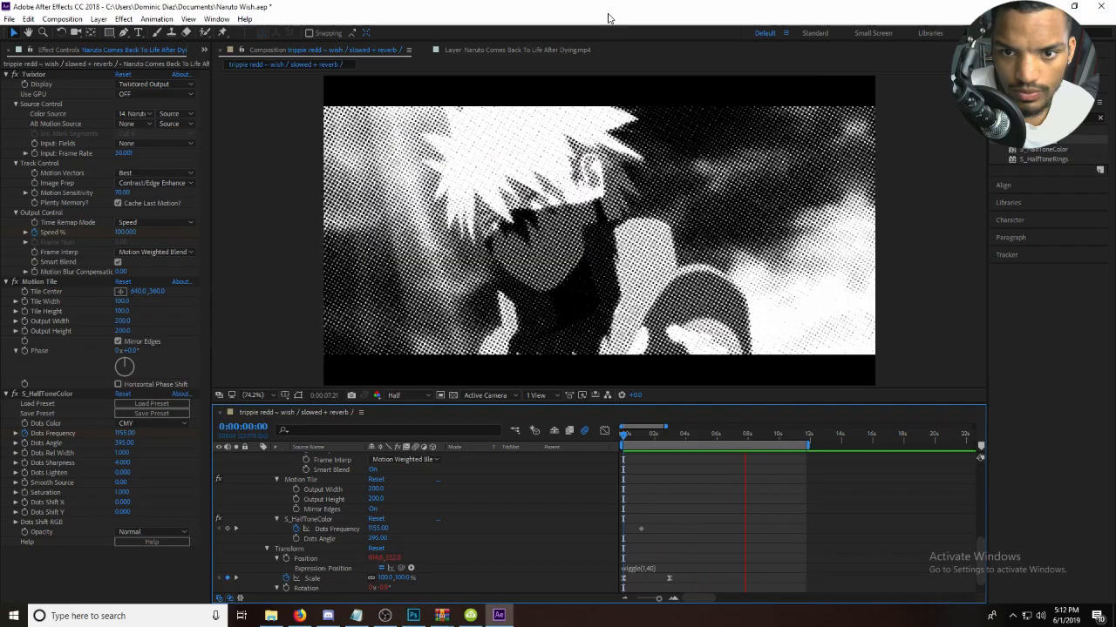